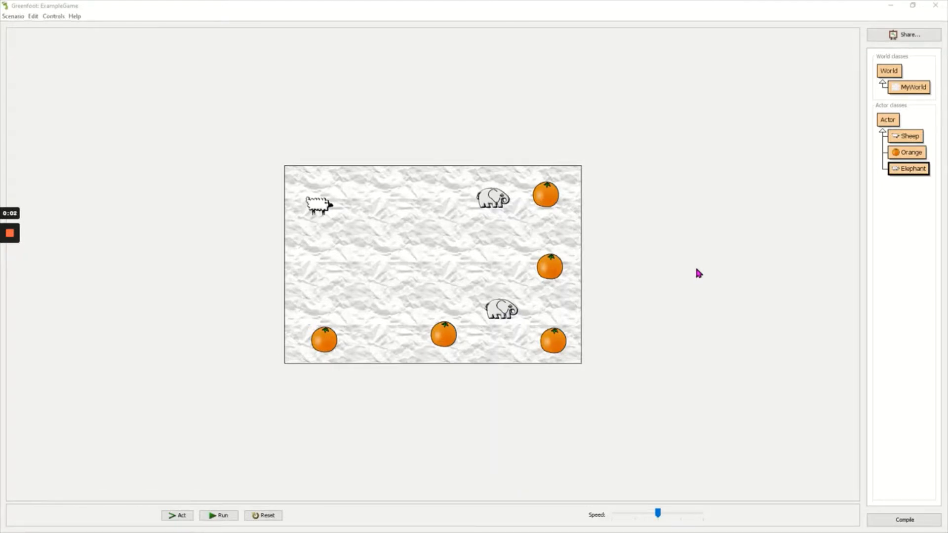
pyautogui.moveTo(749, 222)
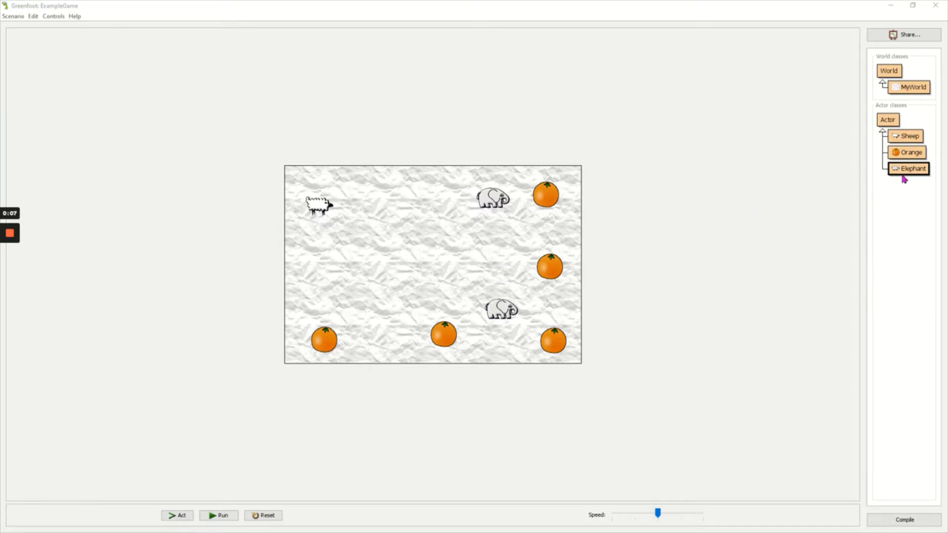
# - Replace the placeholder comment in Elephant's act() with move(1);
pyautogui.doubleClick(911, 168)
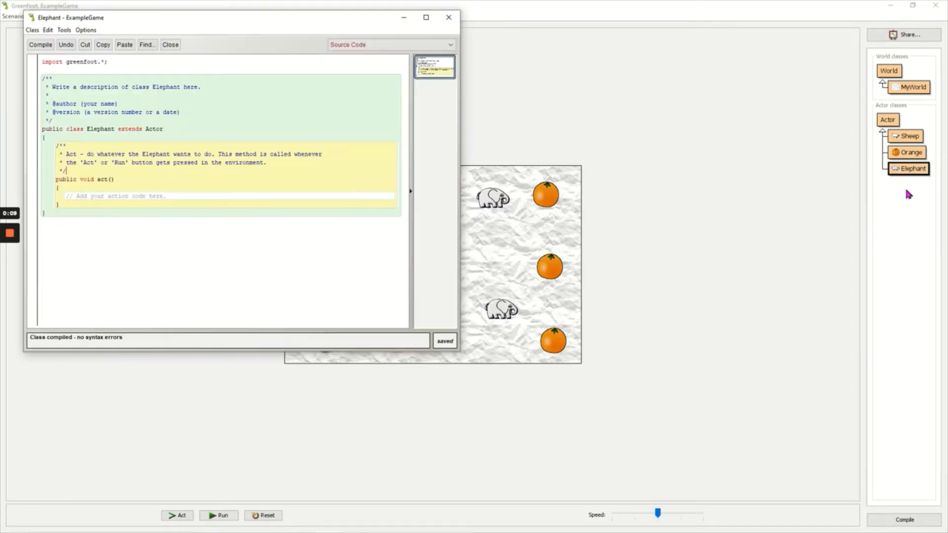
pyautogui.doubleClick(114, 195)
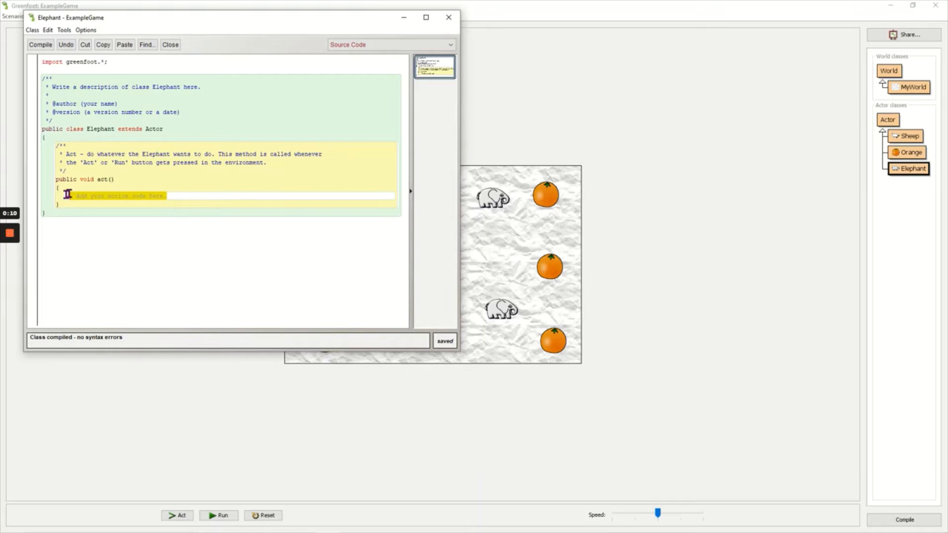
pyautogui.press('Delete')
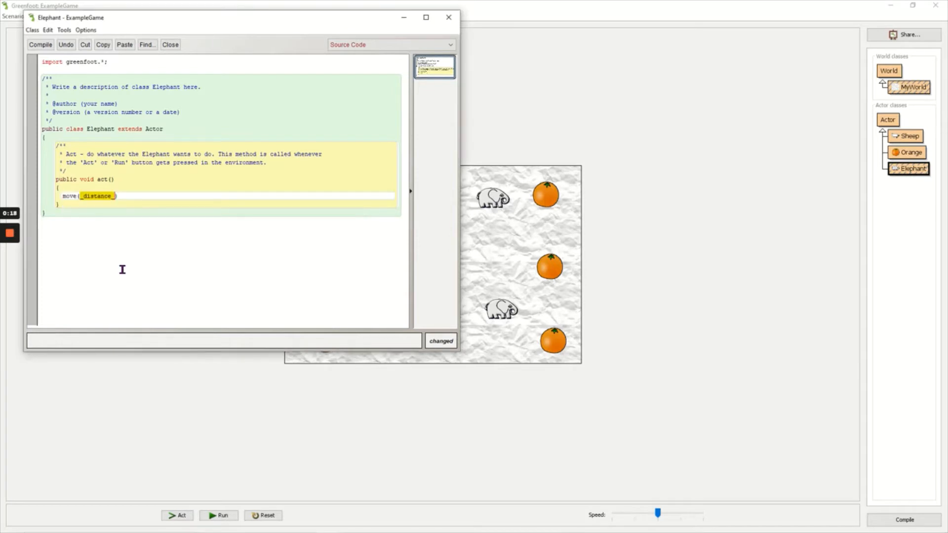
pyautogui.write('1)')
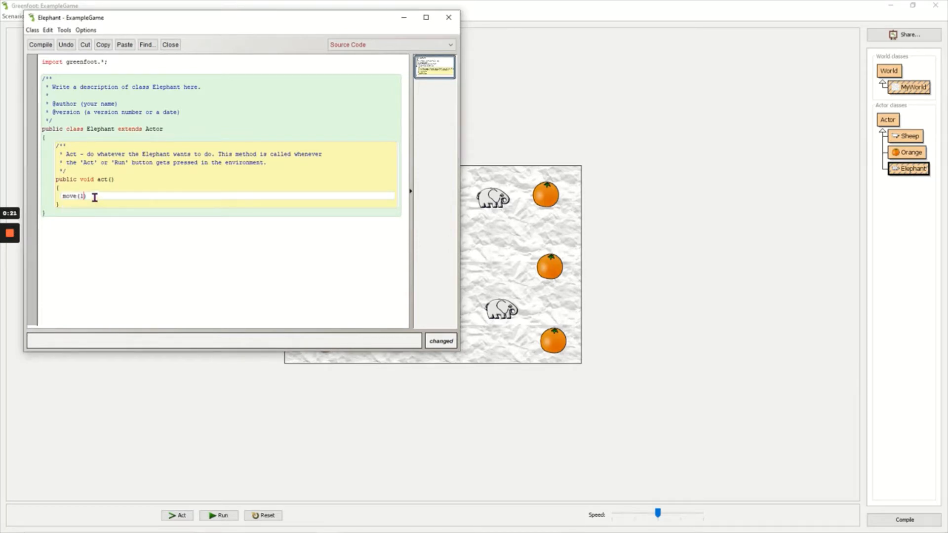
pyautogui.write(';')
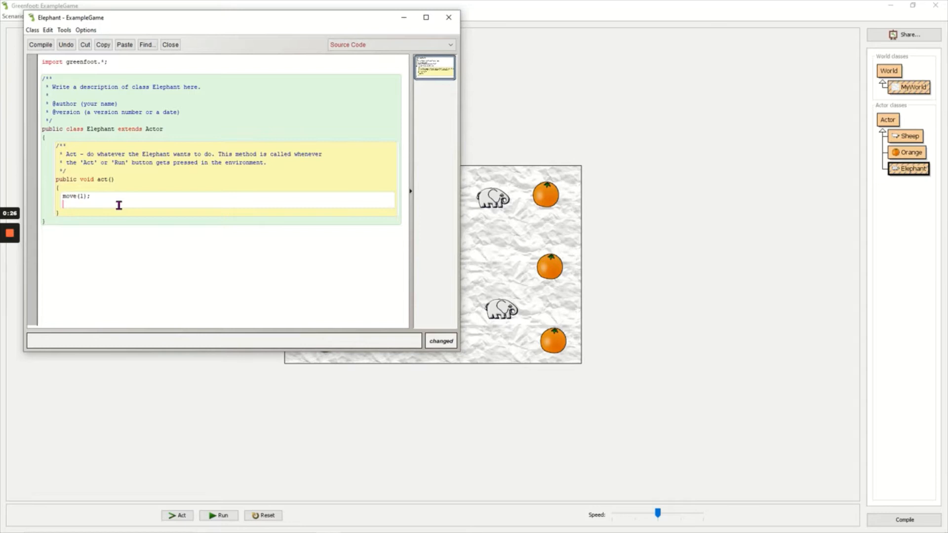
# - Add an empty if () block with braces below move(1);
pyautogui.write('if')
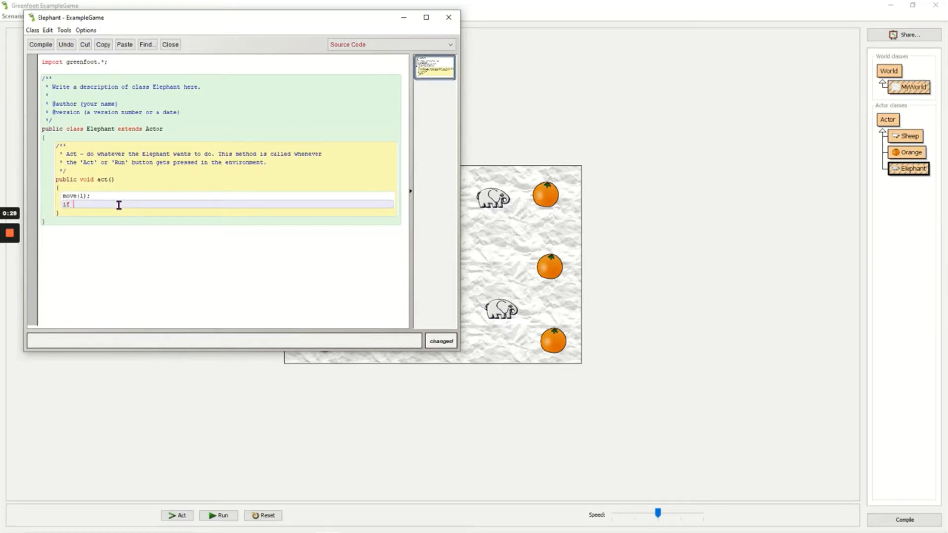
pyautogui.write('()')
pyautogui.write('{')
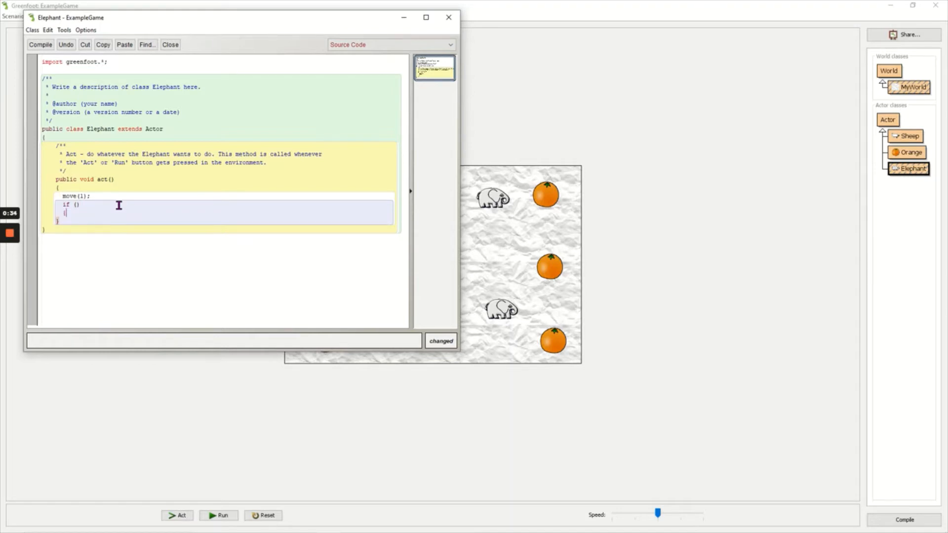
pyautogui.press('enter')
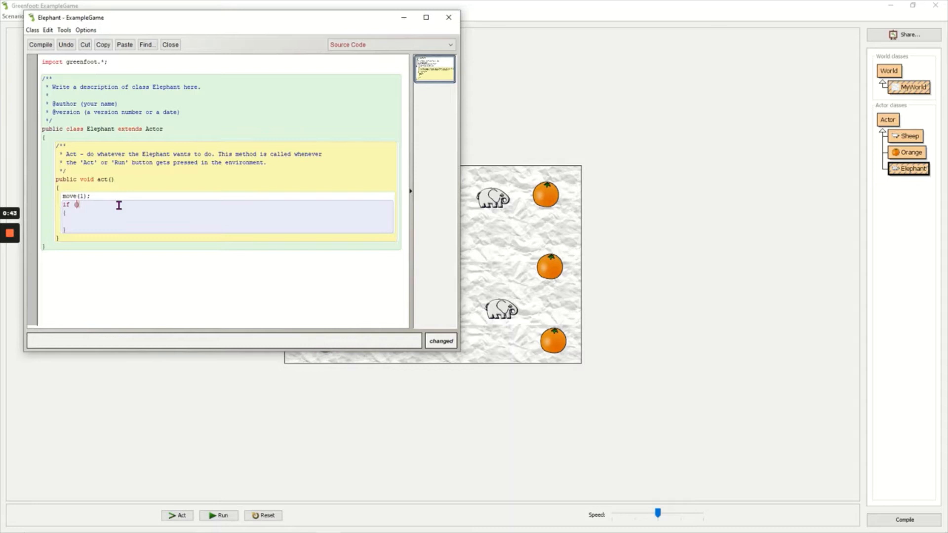
# - Fill the condition with Greenfoot.getRandomNumber(10)<1 using autocomplete
pyautogui.write('Gre')
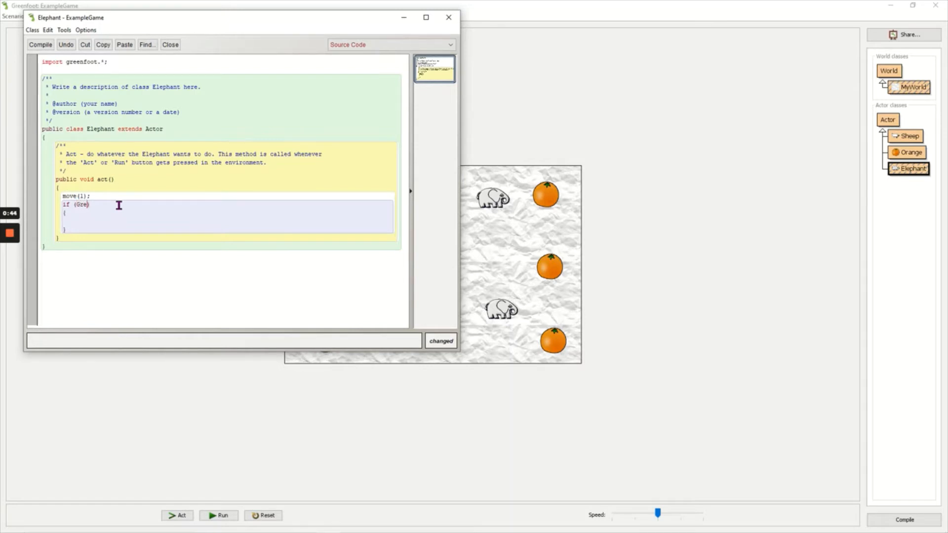
pyautogui.write('enfoot')
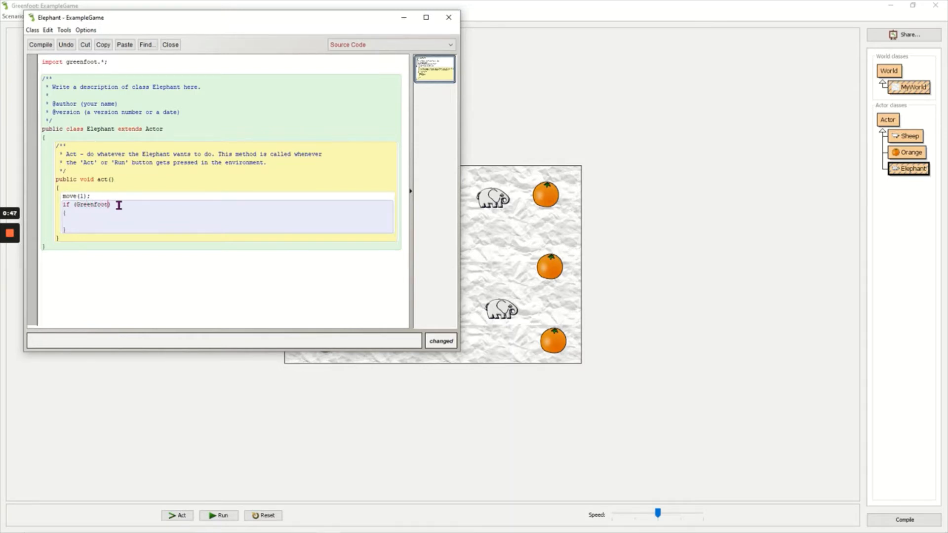
pyautogui.write('.')
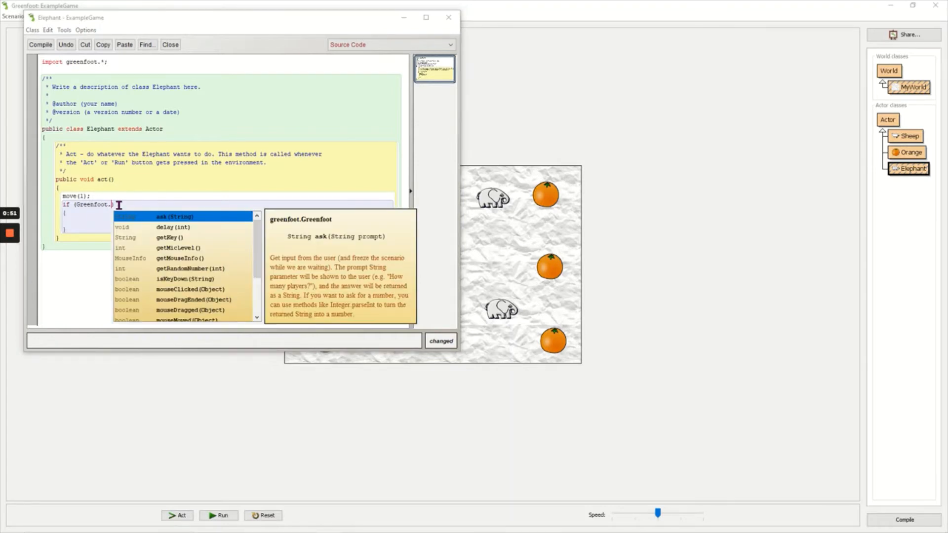
pyautogui.moveTo(199, 265)
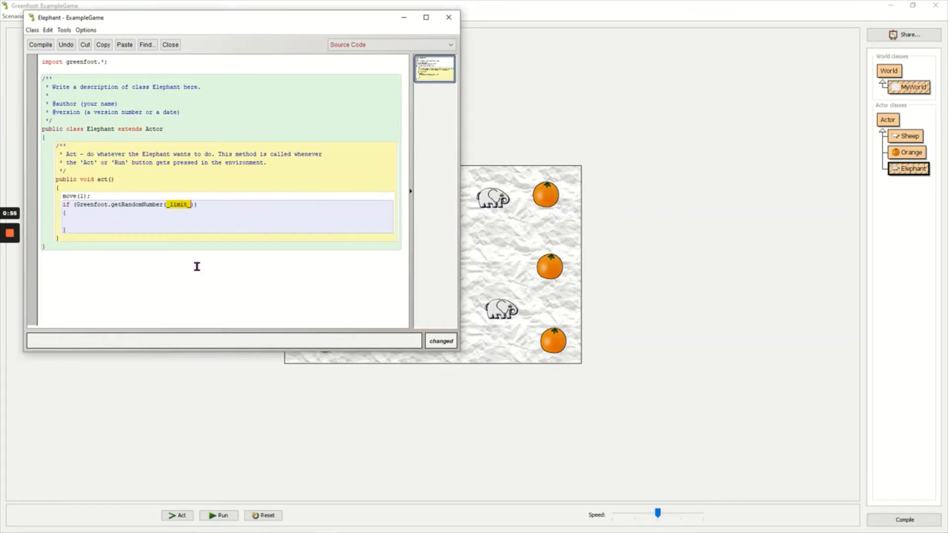
pyautogui.write('1')
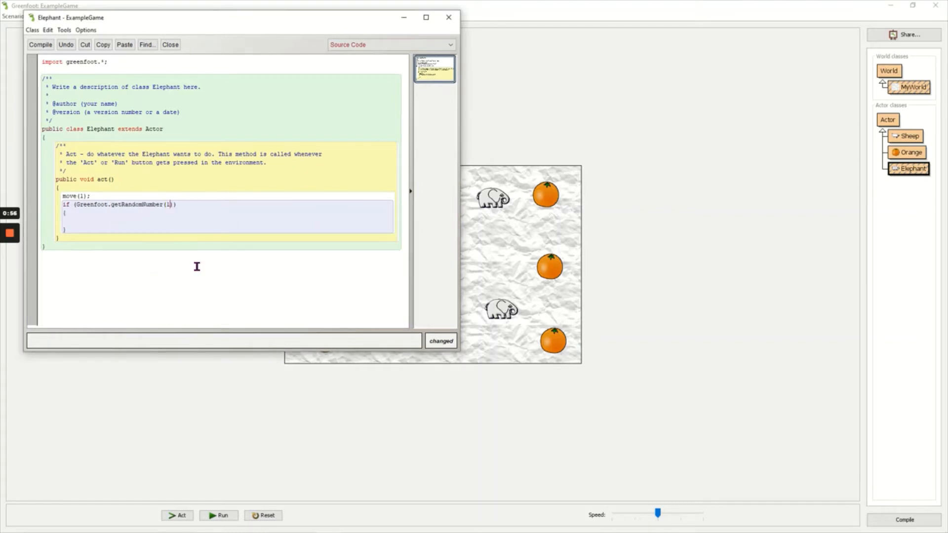
pyautogui.write('0')
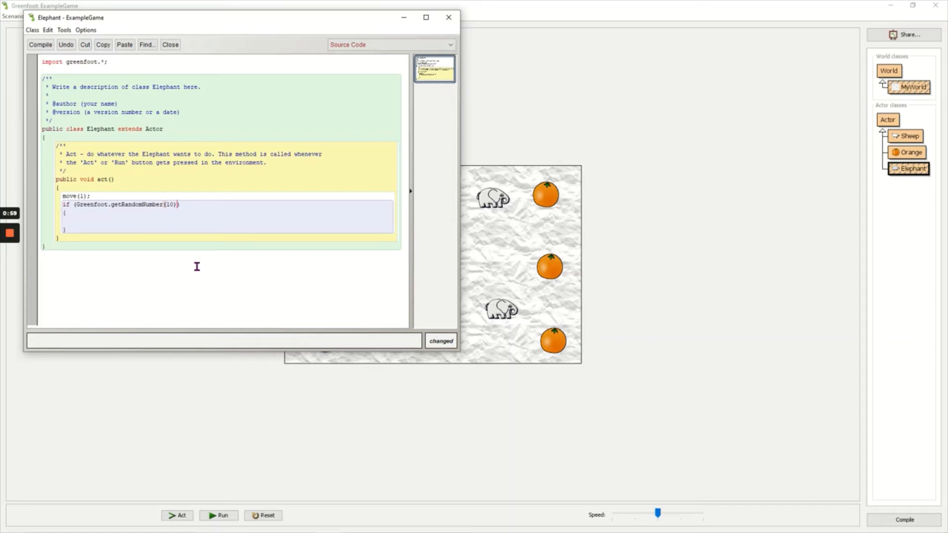
pyautogui.write('<')
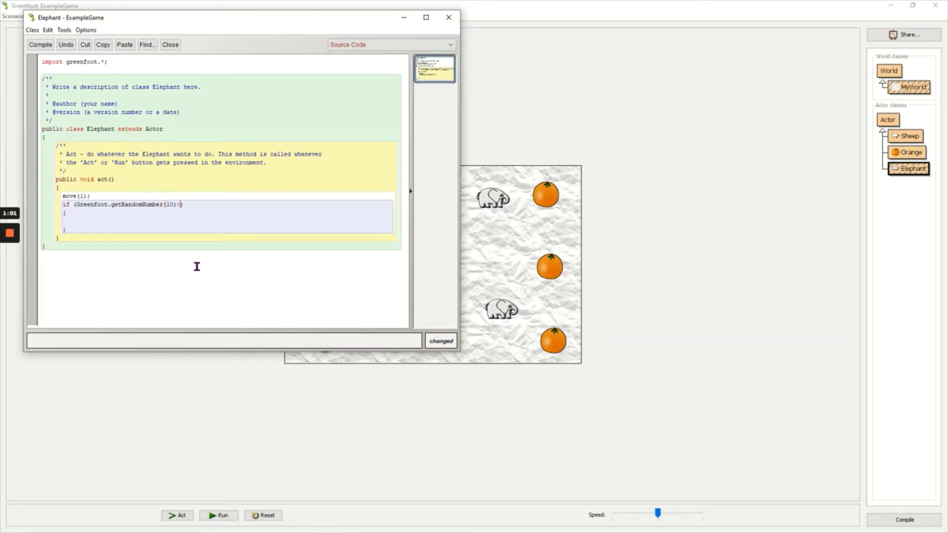
pyautogui.write('1')
pyautogui.click(227, 213)
pyautogui.write('turn(_amount_')
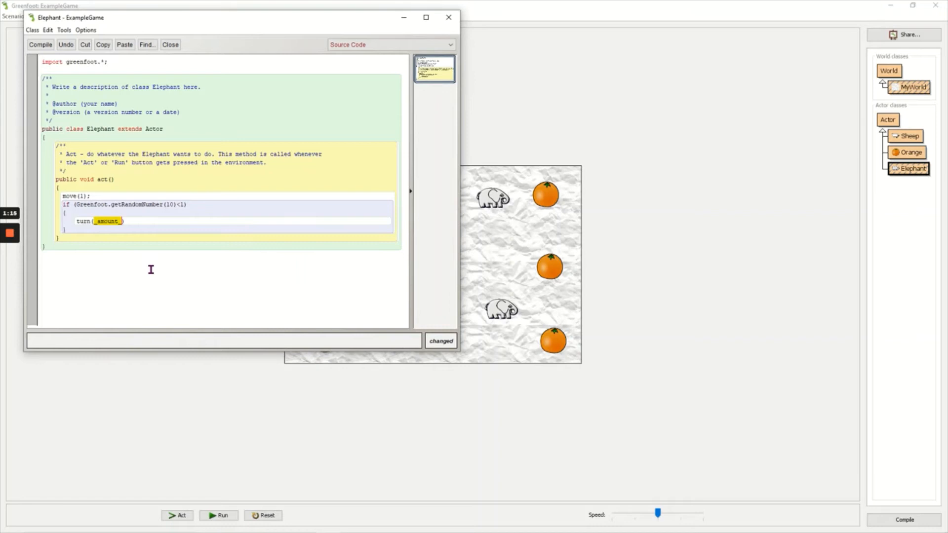
# - Write turn(Greenfoot.getRandomNumber(90)-45) inside the random if block
pyautogui.write('Greenfoot.getRandomNumber(')
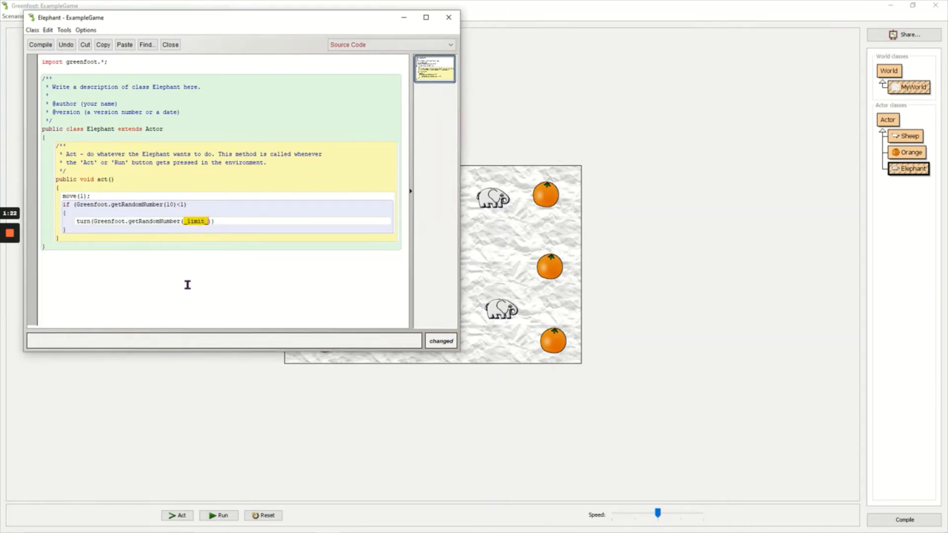
pyautogui.write('90')
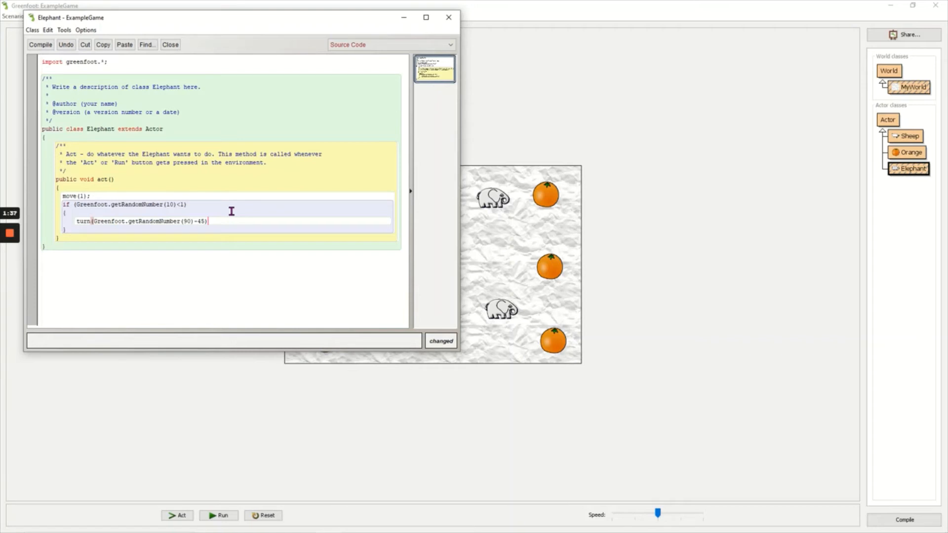
pyautogui.write('5')
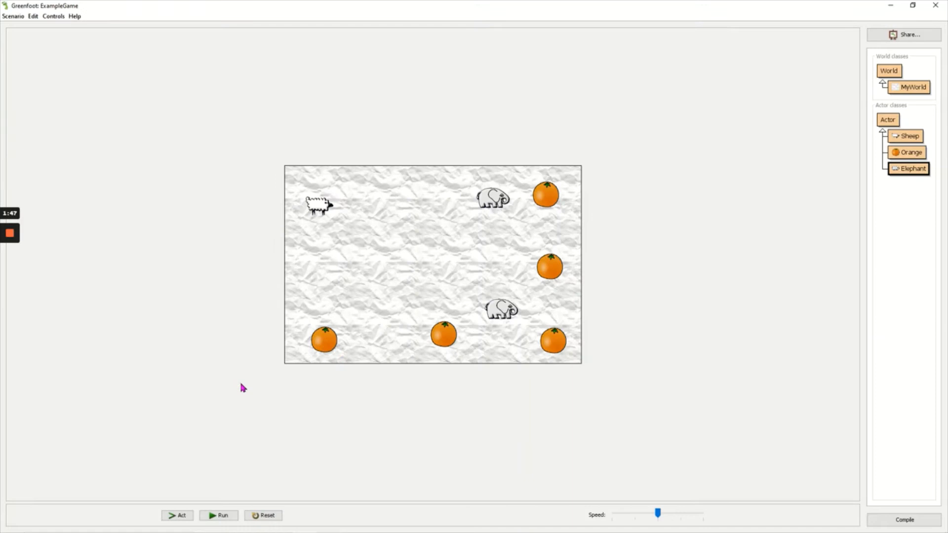
# - Run the scenario to watch the elephants move with the new behaviour
pyautogui.click(220, 516)
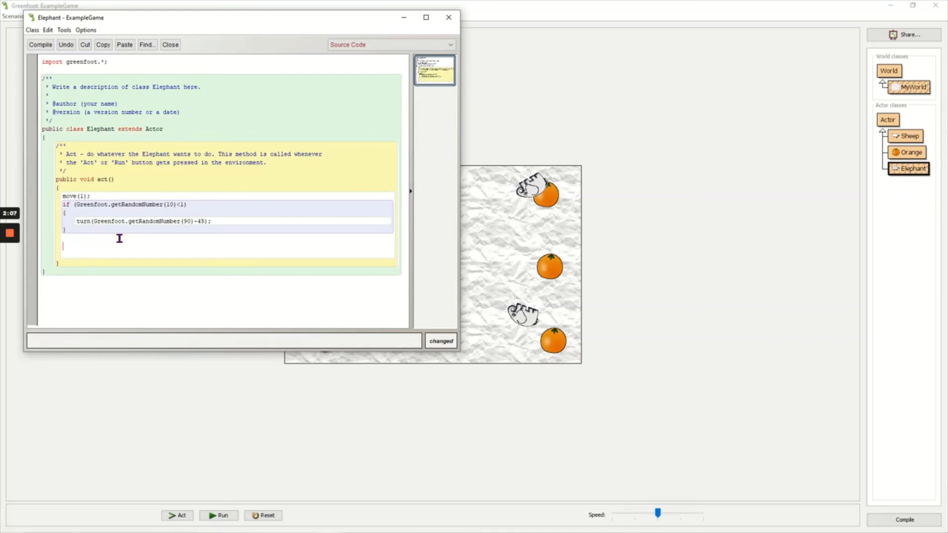
# - Add if (isAtEdge()) { turn(180); } below the random turn block
pyautogui.write('if')
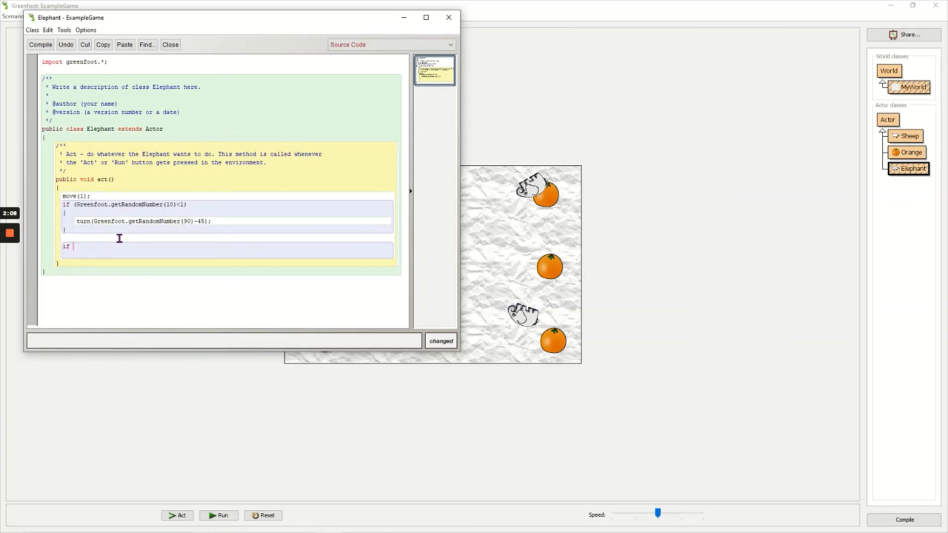
pyautogui.write('())')
pyautogui.write('{')
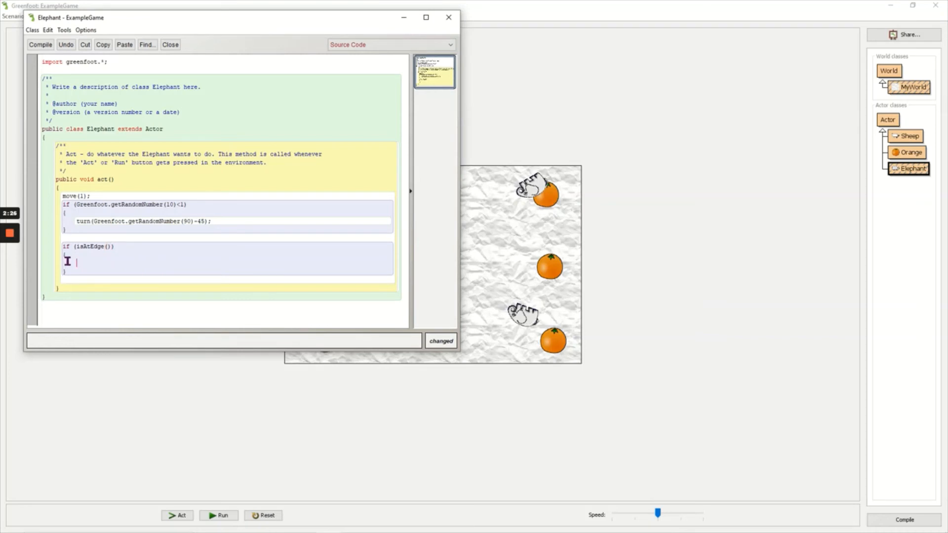
pyautogui.moveTo(106, 277)
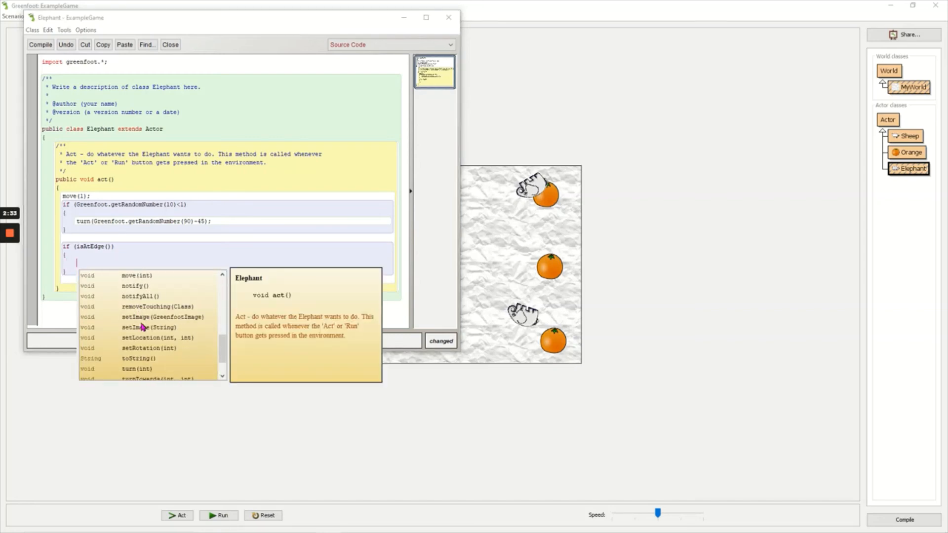
pyautogui.write('turn(180);')
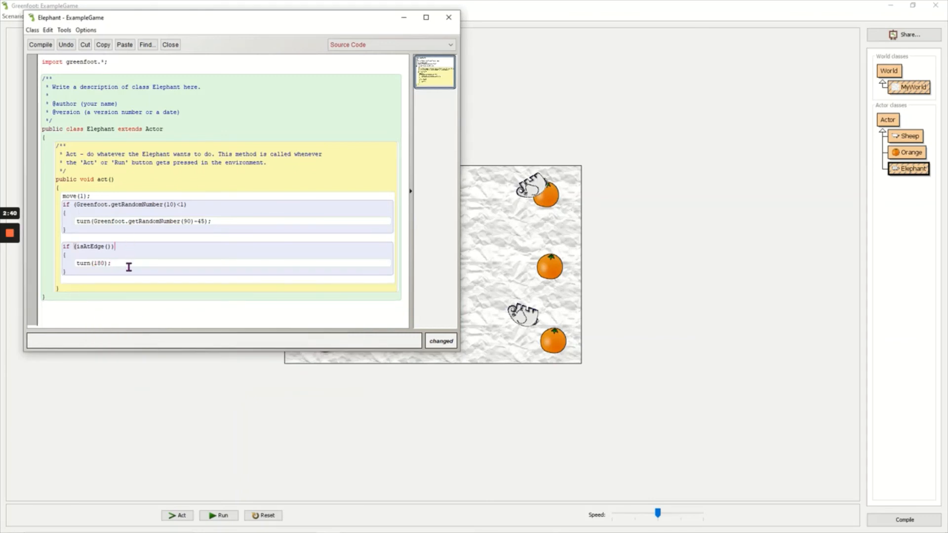
# - Compile Elephant, close the editor and run the scenario with wandering elephants
pyautogui.click(39, 44)
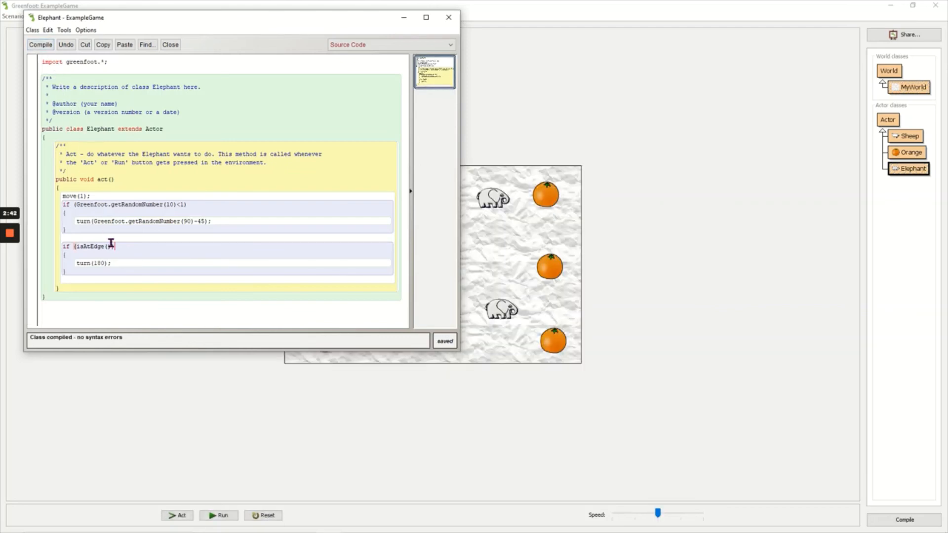
pyautogui.click(220, 515)
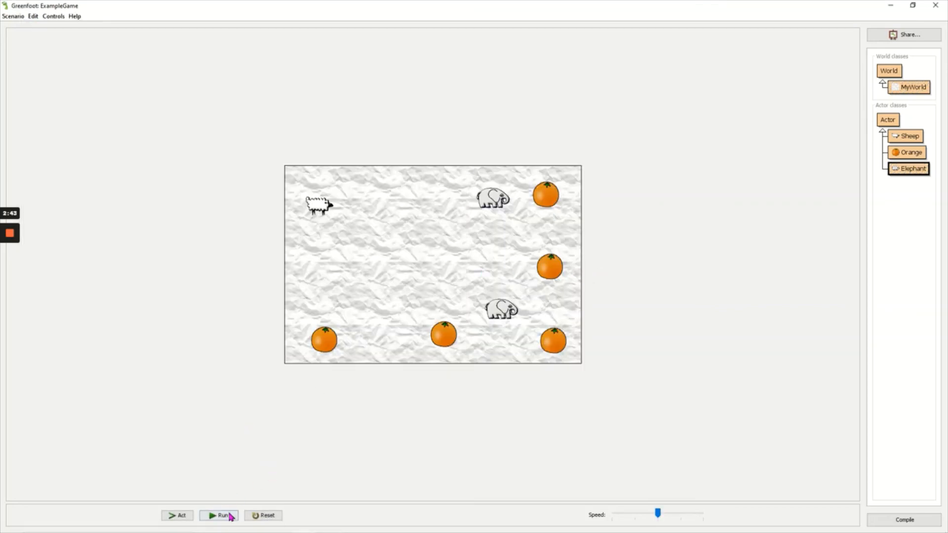
pyautogui.click(219, 515)
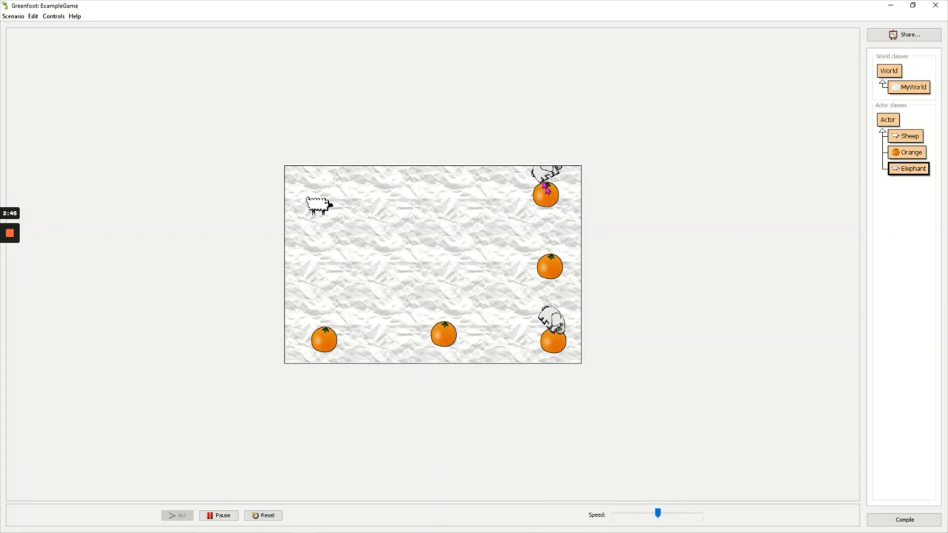